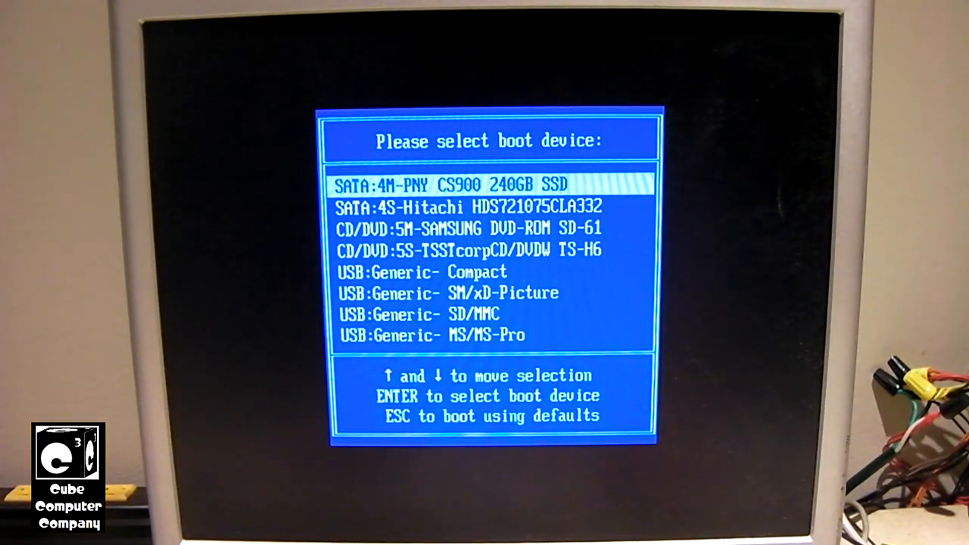
Highlight and boot from the USB: SanDisk Cruzer entry in the BIOS boot menu.
key("Down")
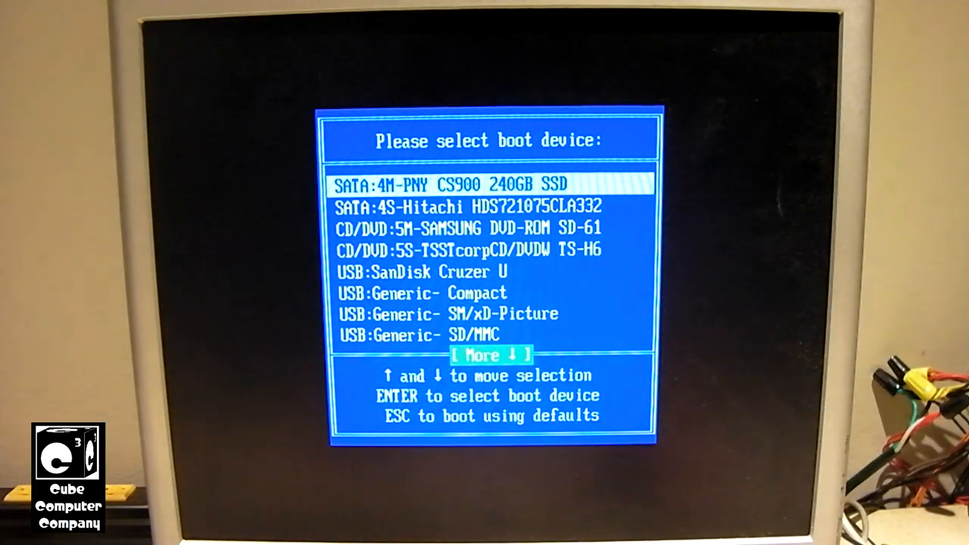
key("Down")
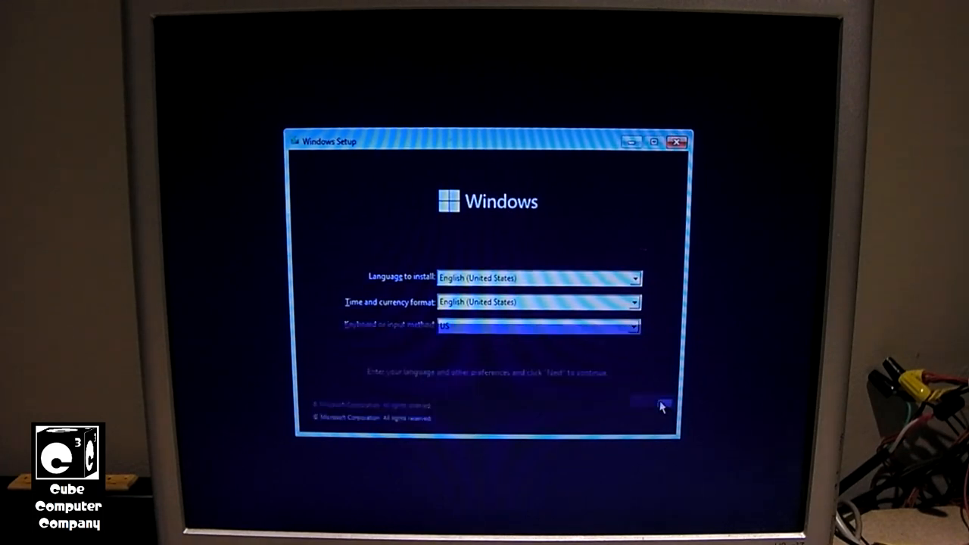
Keep English (United States) language and formats and start Install now.
left_click(657, 403)
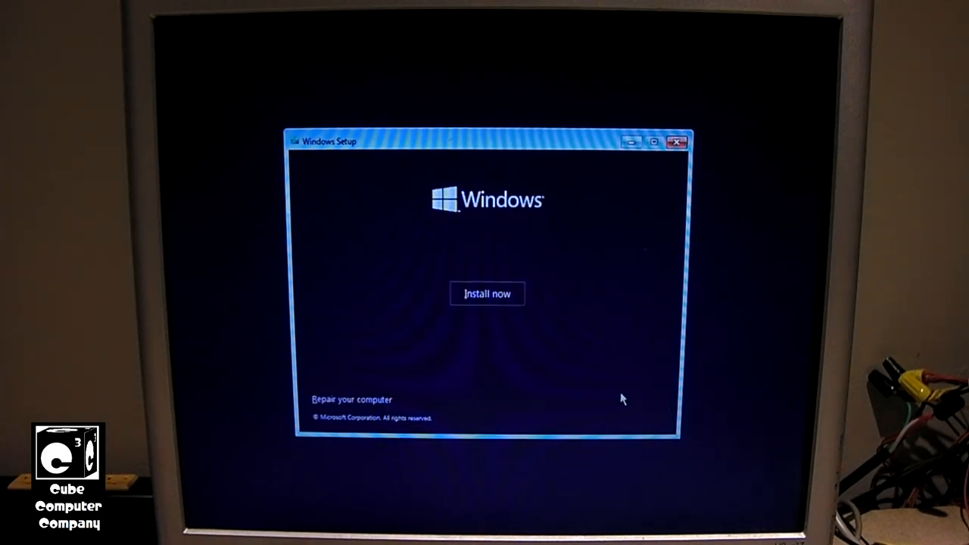
mouse_move(453, 206)
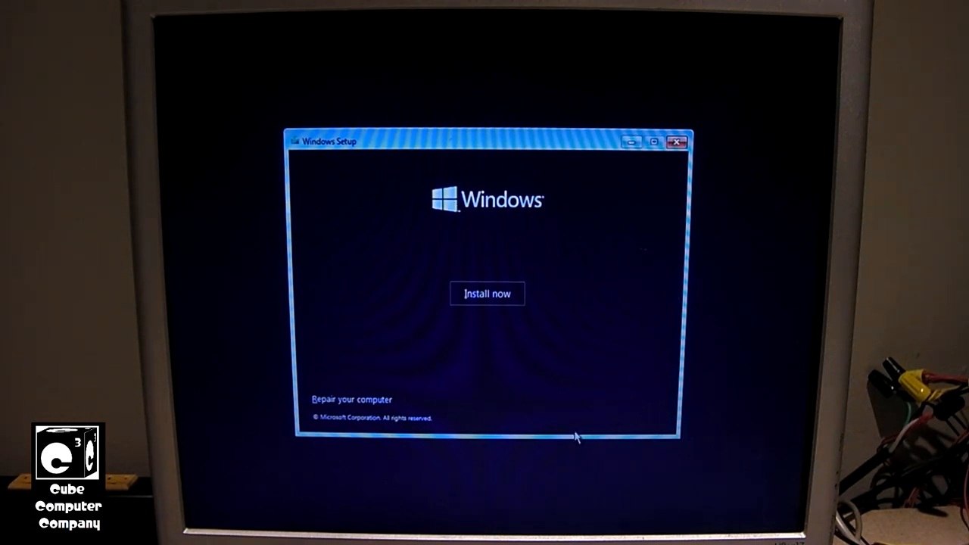
mouse_move(447, 212)
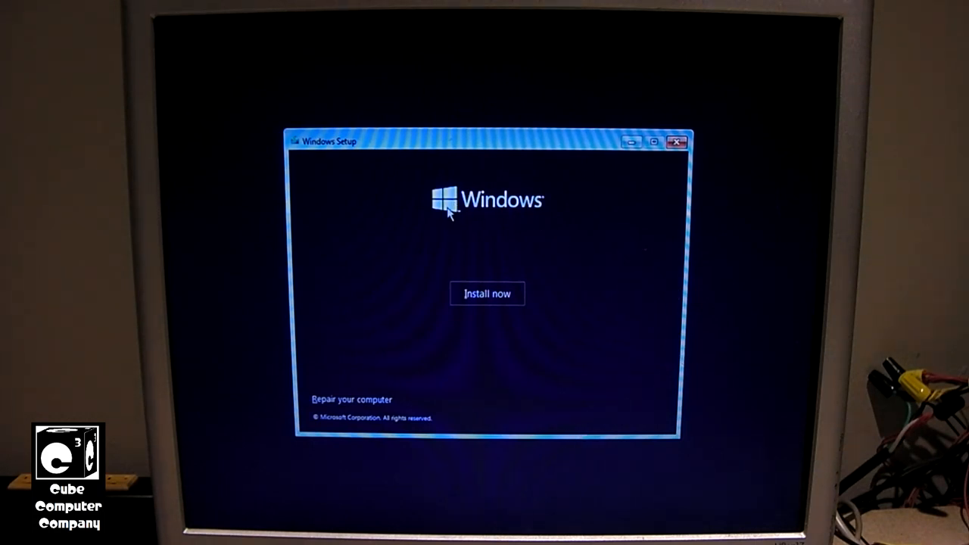
left_click(487, 294)
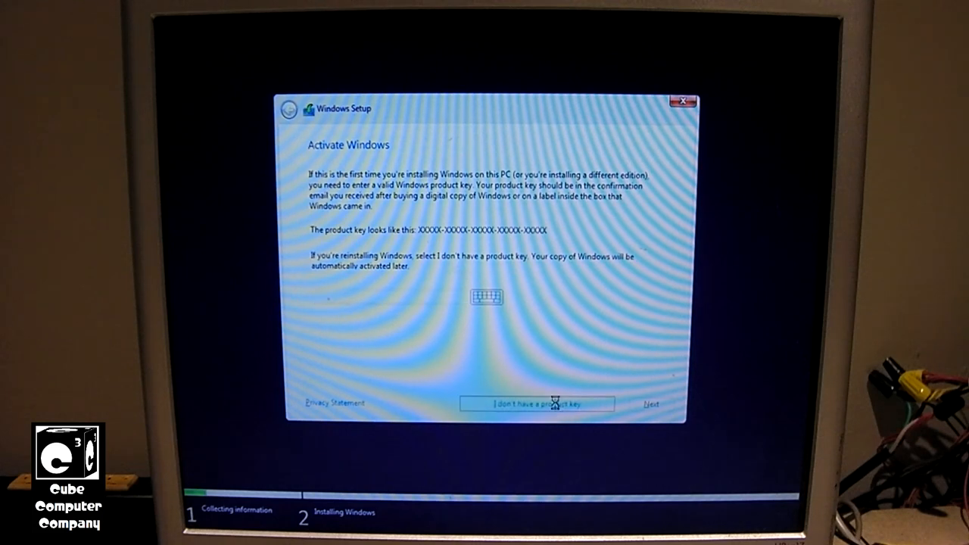
Skip the product key, choose the Windows 11 Pro edition and accept the license terms.
left_click(538, 403)
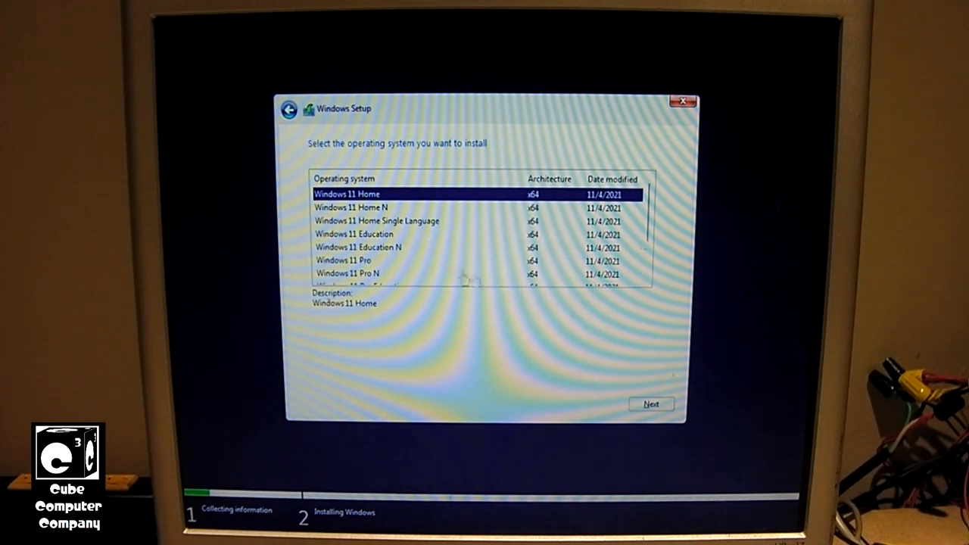
left_click(342, 261)
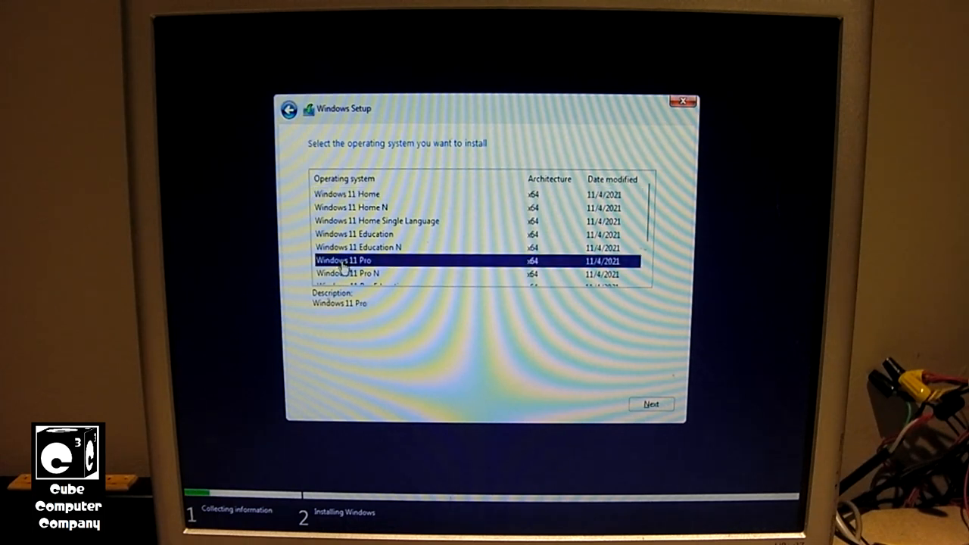
mouse_move(506, 271)
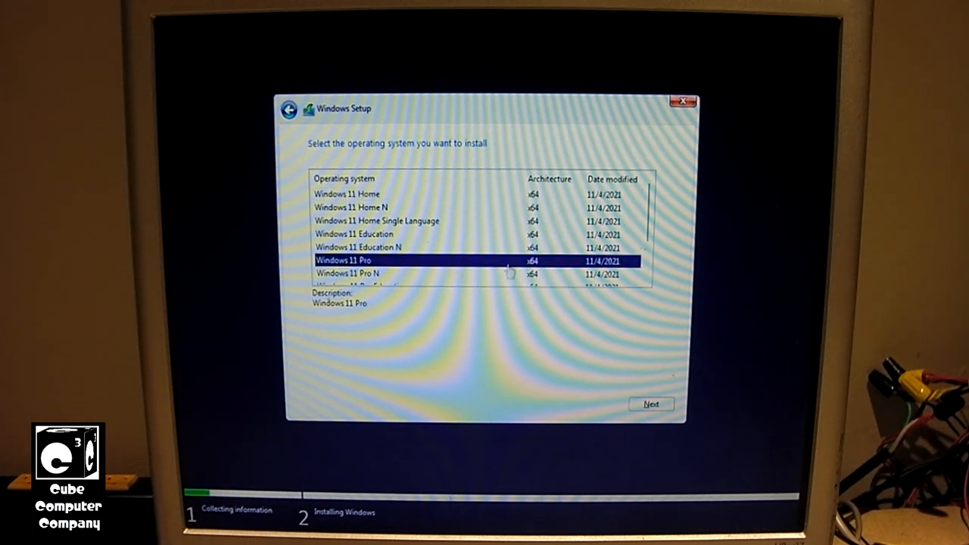
left_click(651, 402)
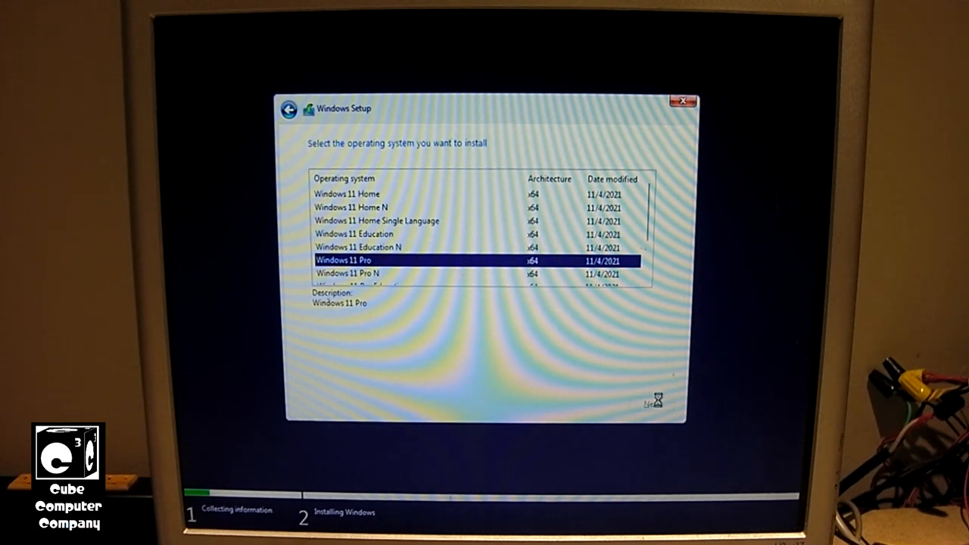
left_click(653, 403)
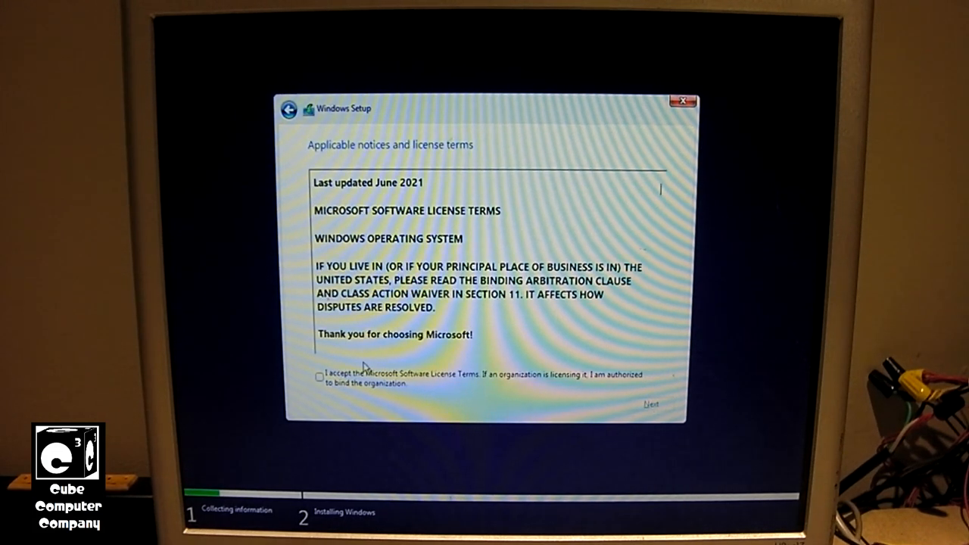
left_click(318, 377)
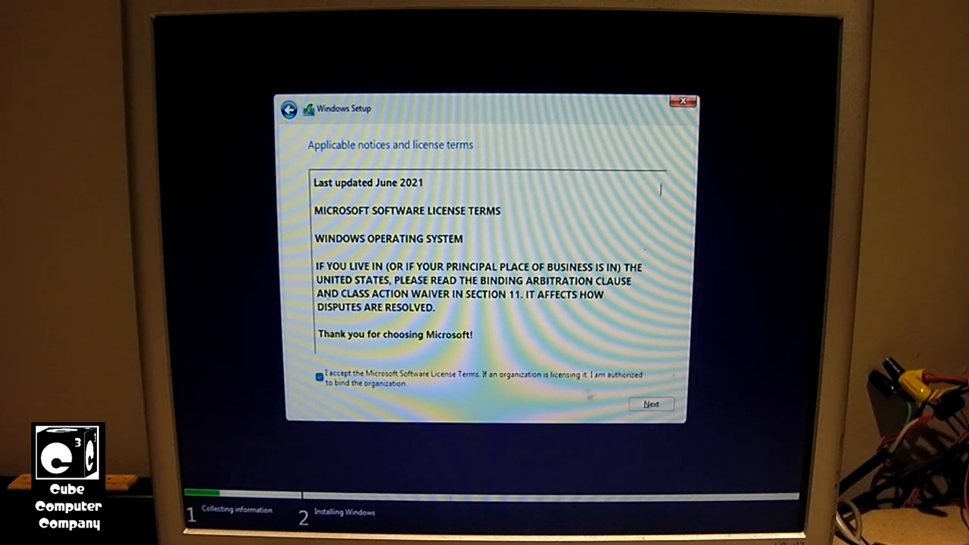
left_click(651, 403)
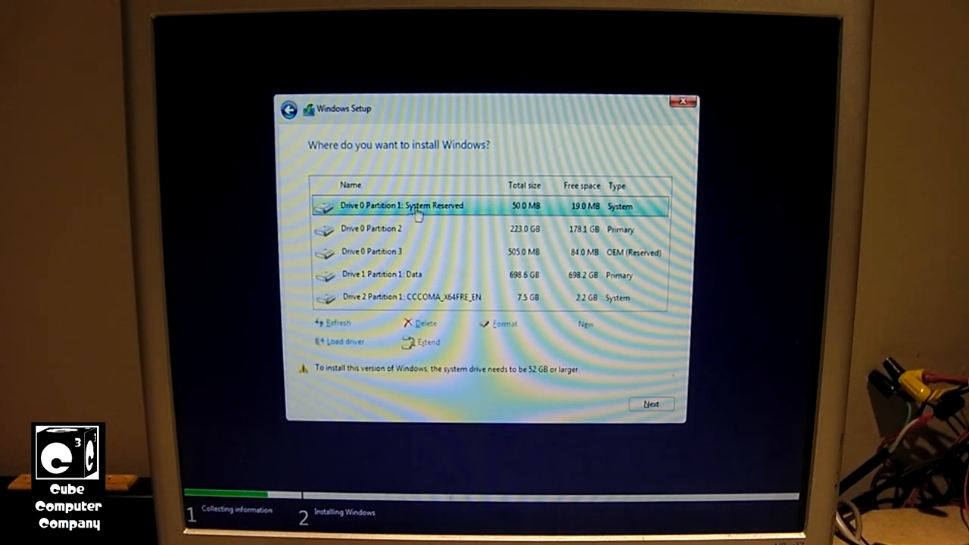
mouse_move(382, 227)
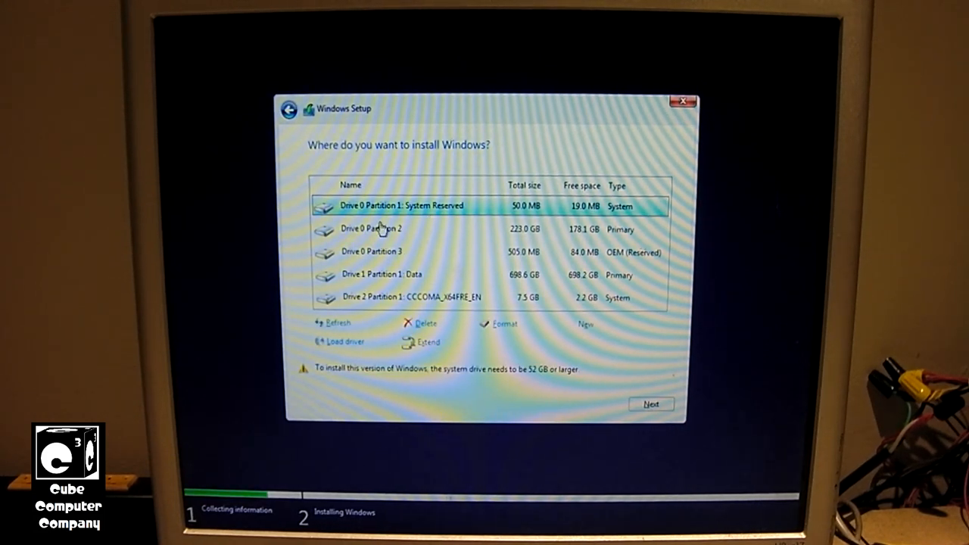
mouse_move(424, 334)
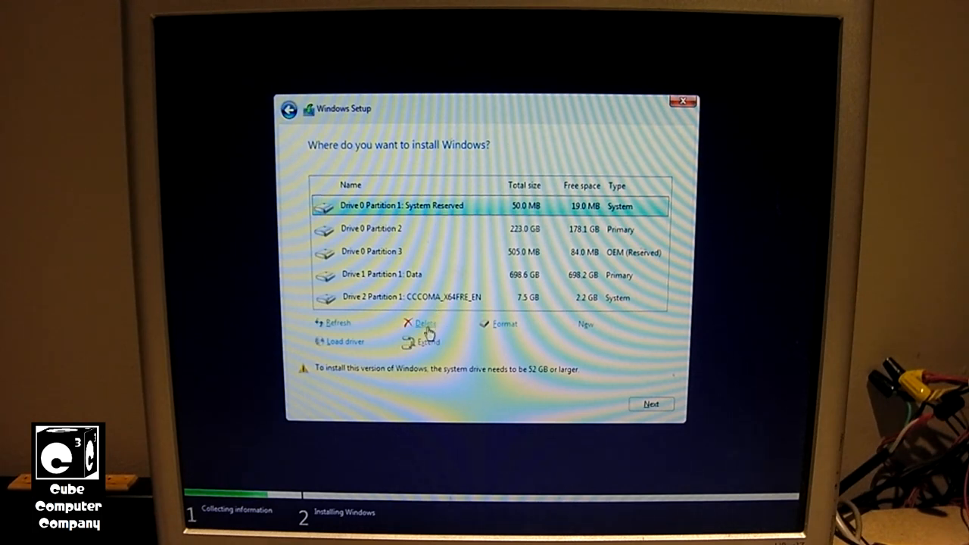
Delete Drive 0 Partition 1: System Reserved (50 MB) and confirm the warning.
left_click(424, 324)
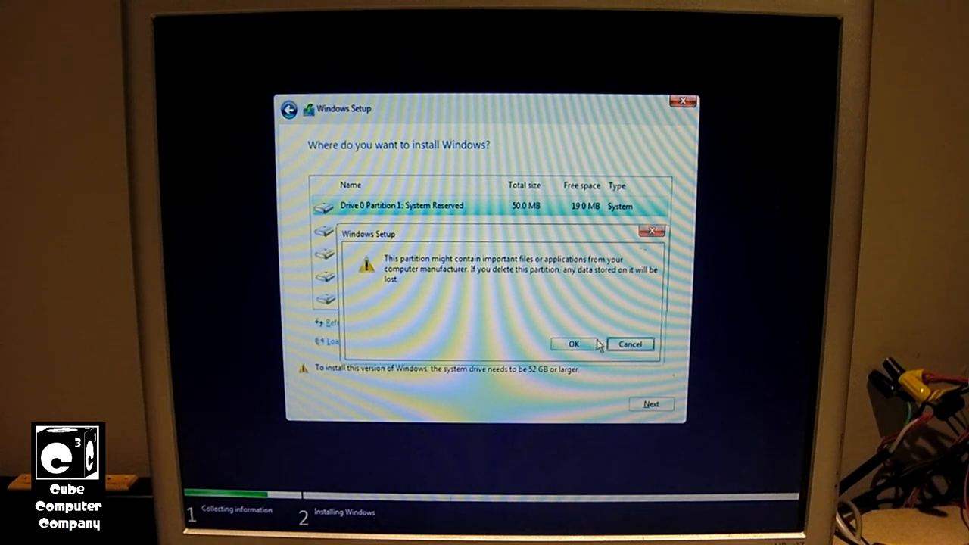
left_click(574, 344)
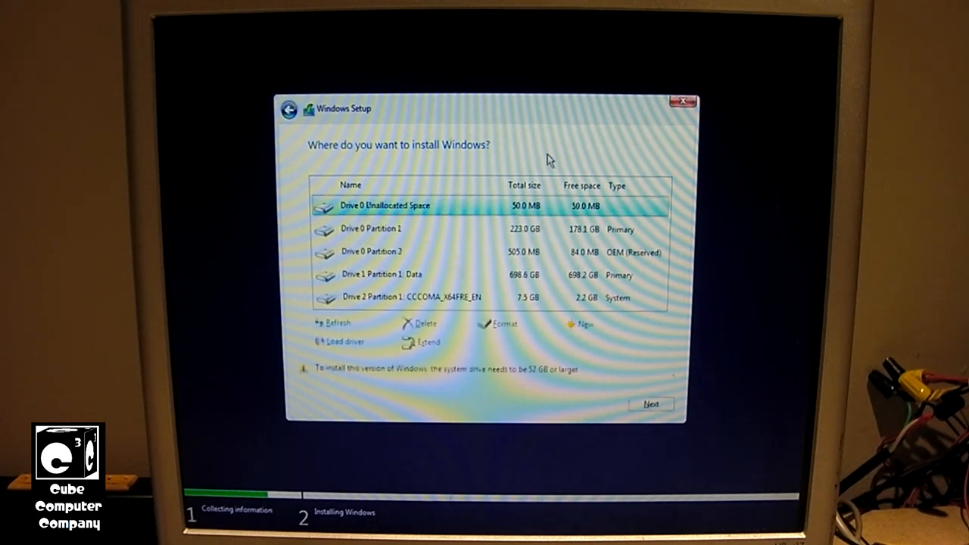
mouse_move(421, 227)
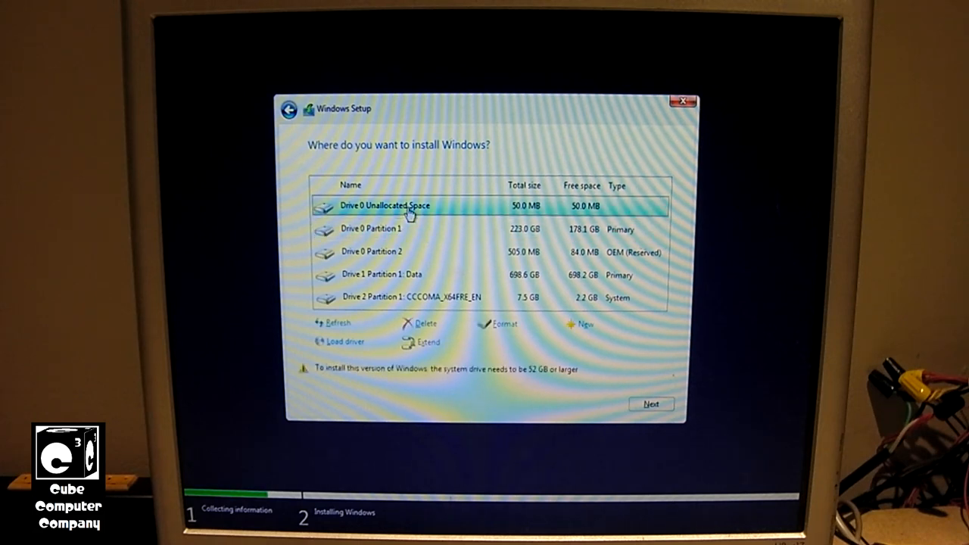
mouse_move(536, 377)
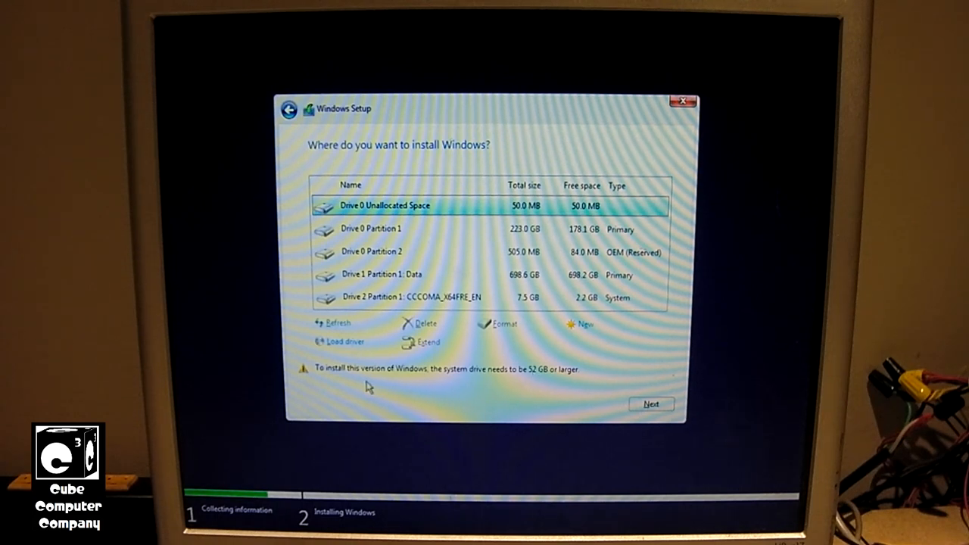
mouse_move(544, 385)
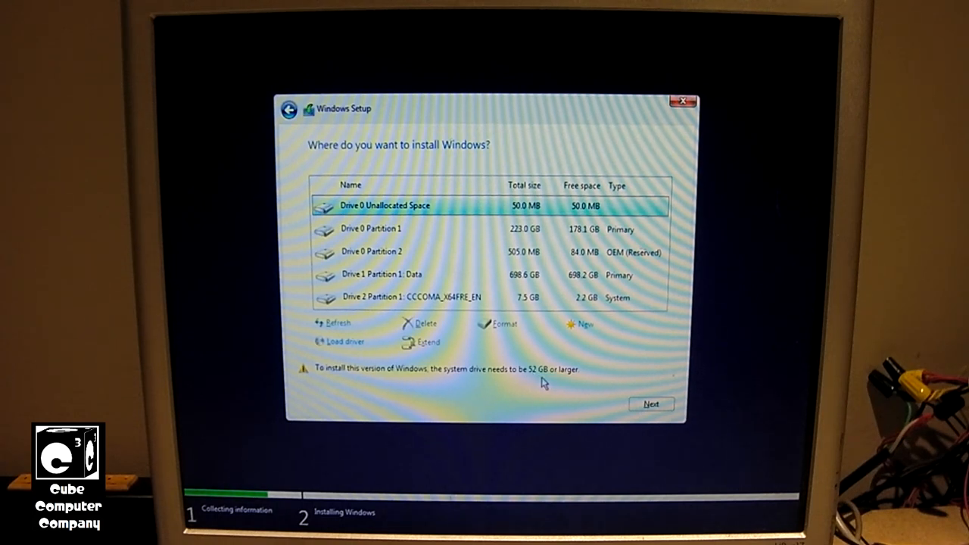
Delete Drive 0's 223 GB primary partition and 505 MB OEM partition, confirming each.
left_click(394, 229)
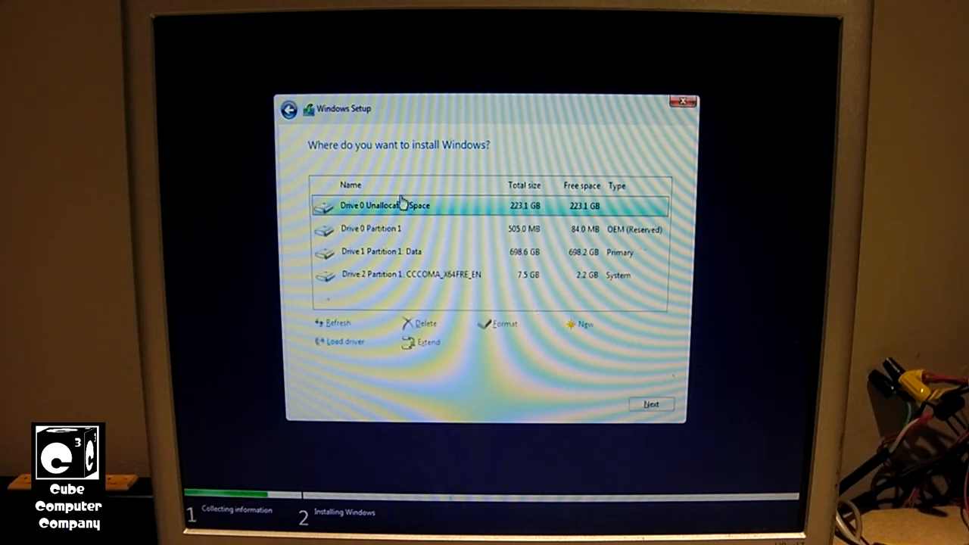
left_click(426, 322)
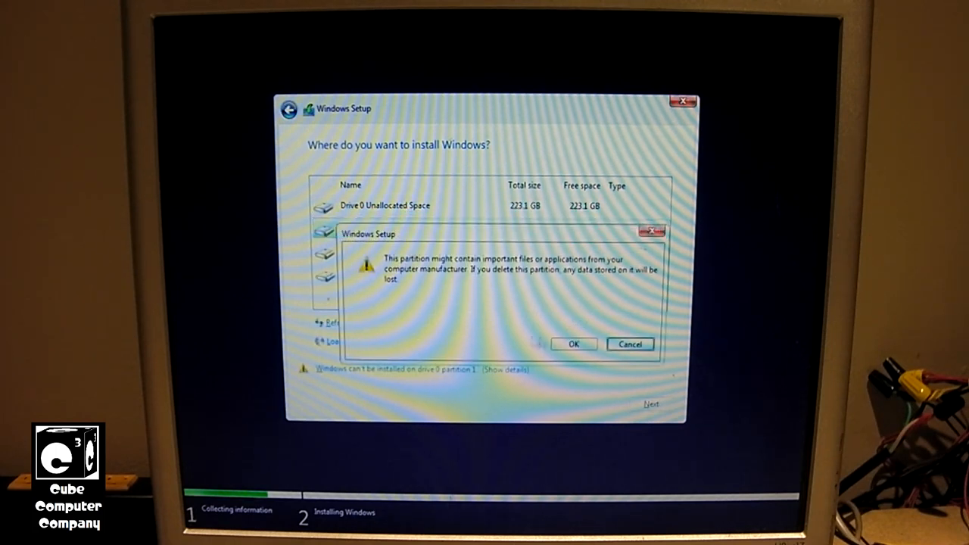
left_click(574, 344)
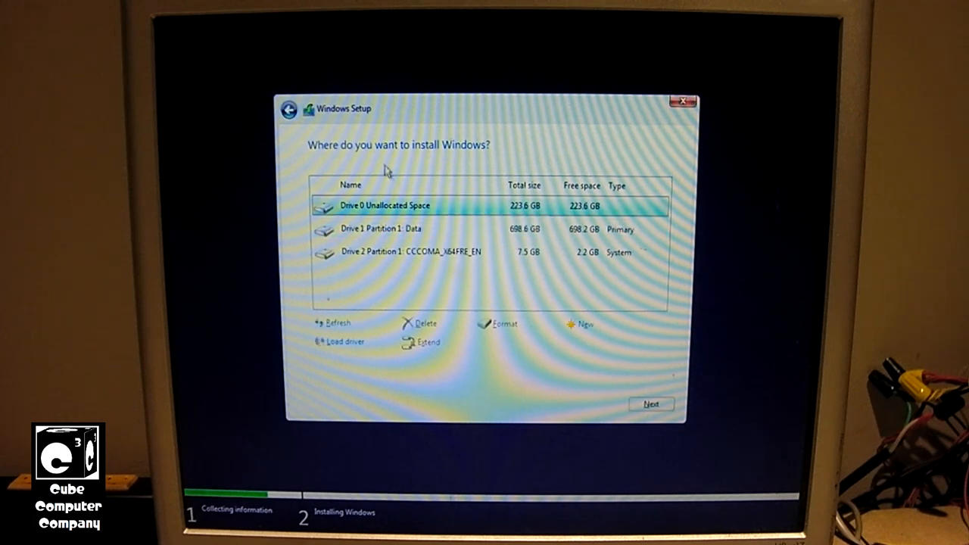
Create a new full-size 223 GB partition and begin installing Windows onto Drive 0 Partition 2.
left_click(584, 324)
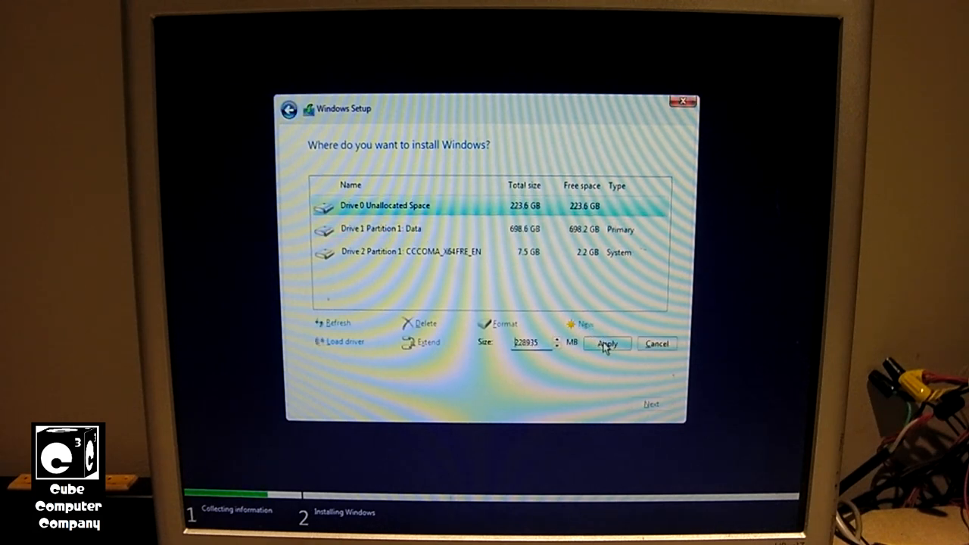
left_click(606, 343)
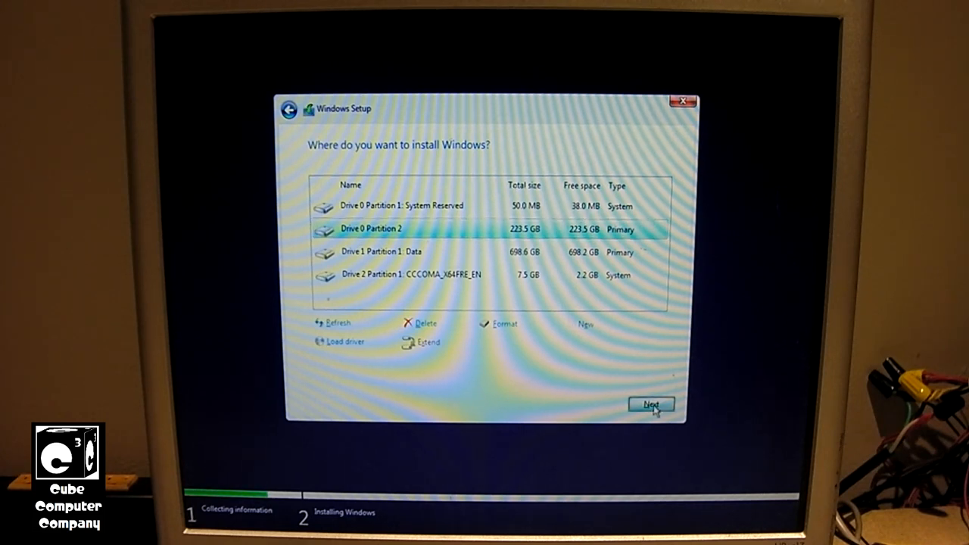
left_click(652, 403)
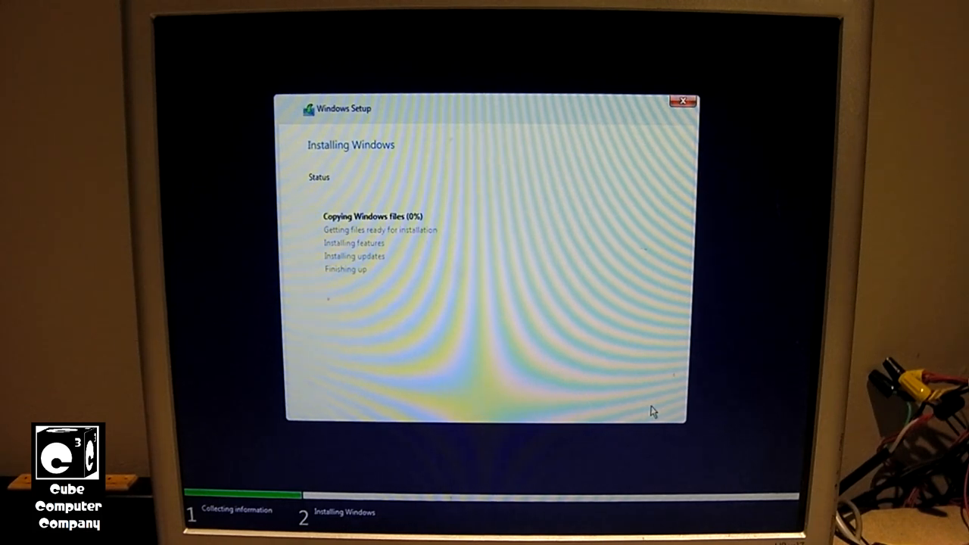